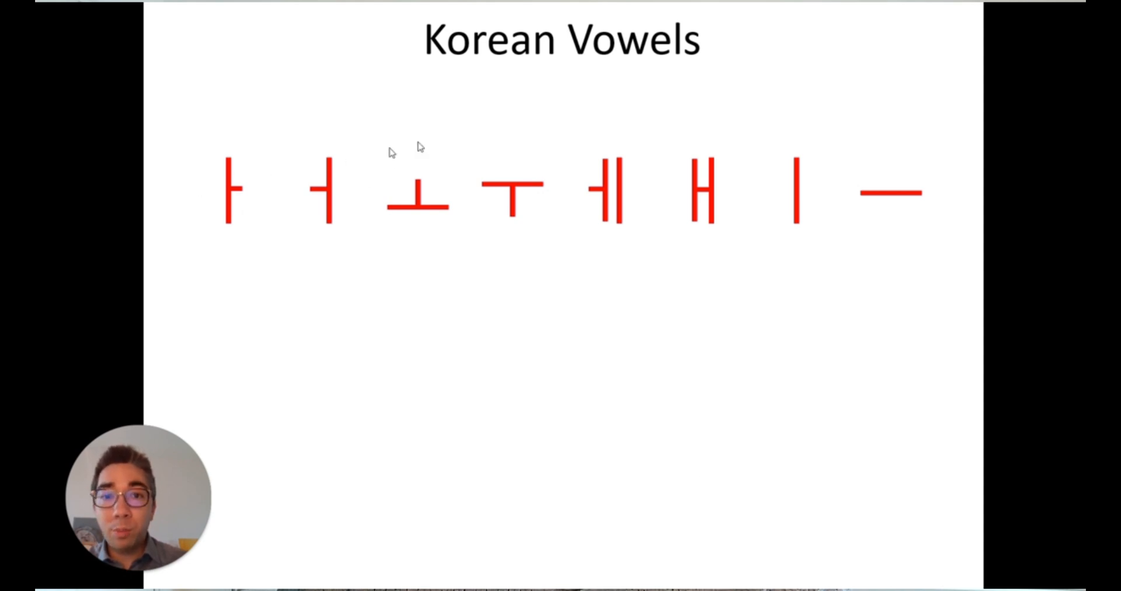
pyautogui.moveTo(252, 249)
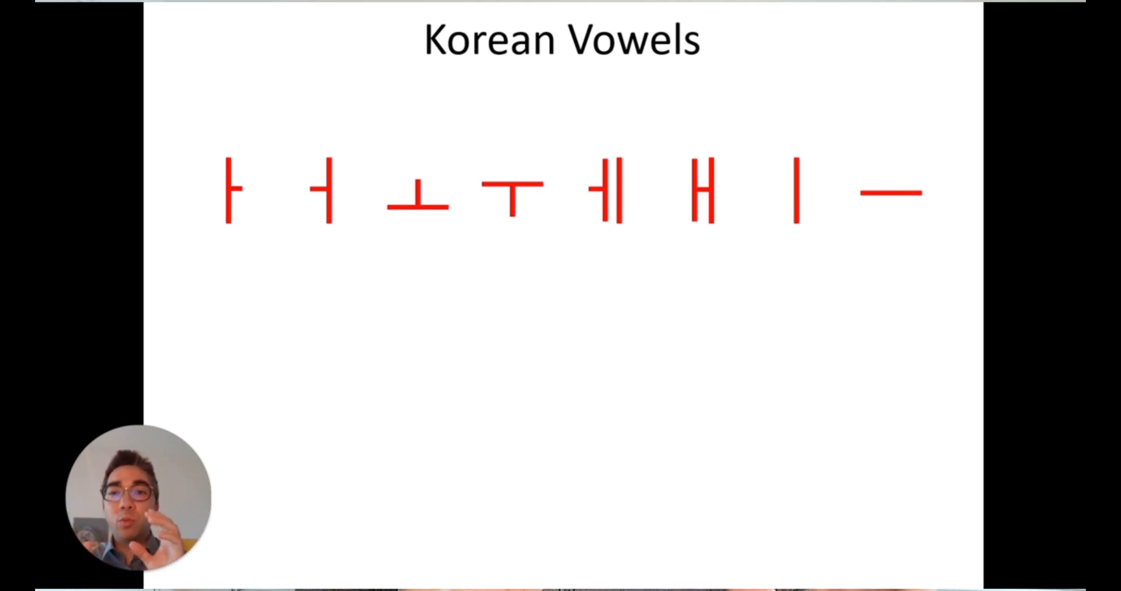
pyautogui.moveTo(148, 8)
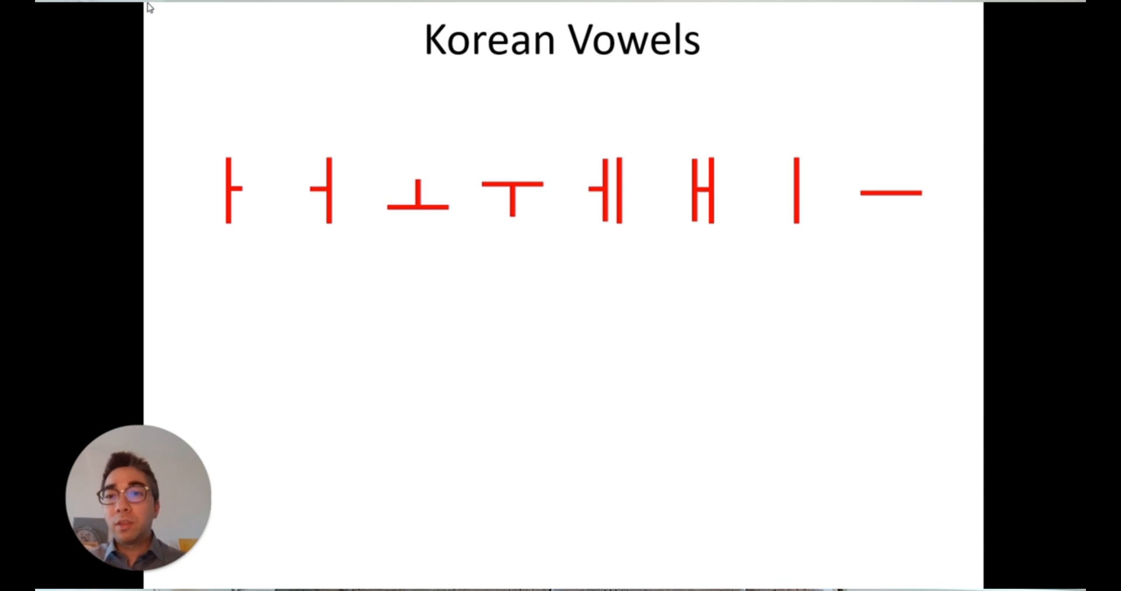
pyautogui.moveTo(243, 195)
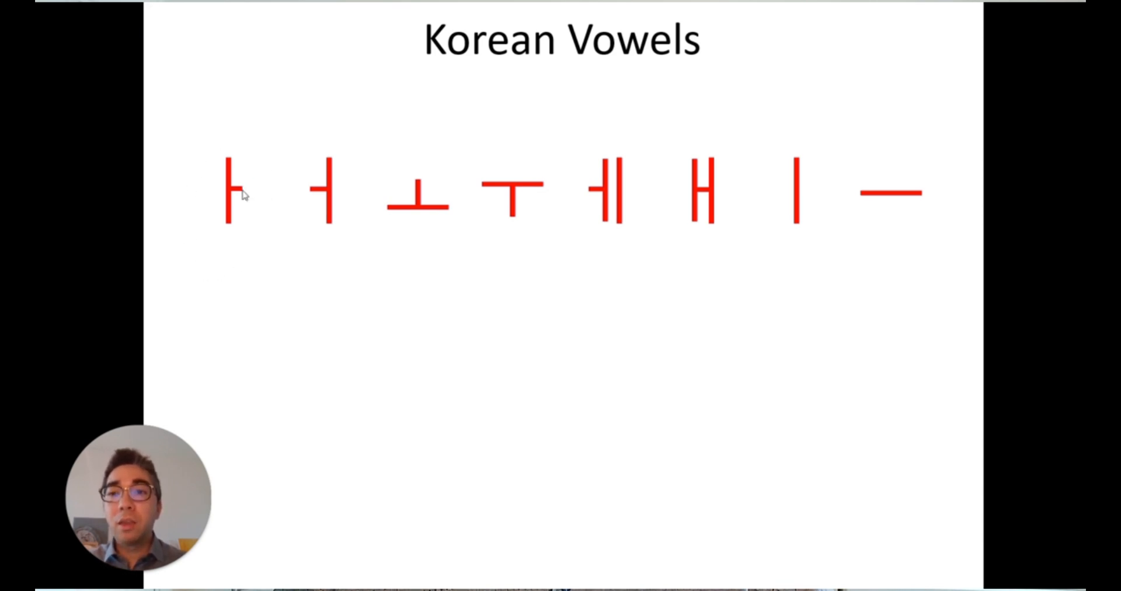
pyautogui.moveTo(285, 151)
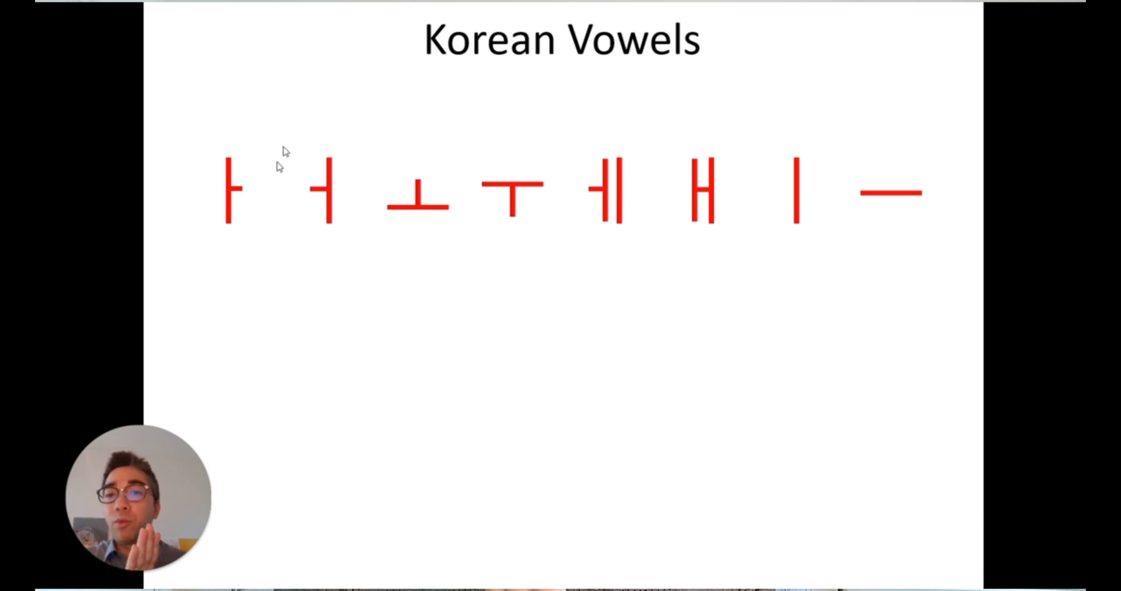
pyautogui.moveTo(476, 250)
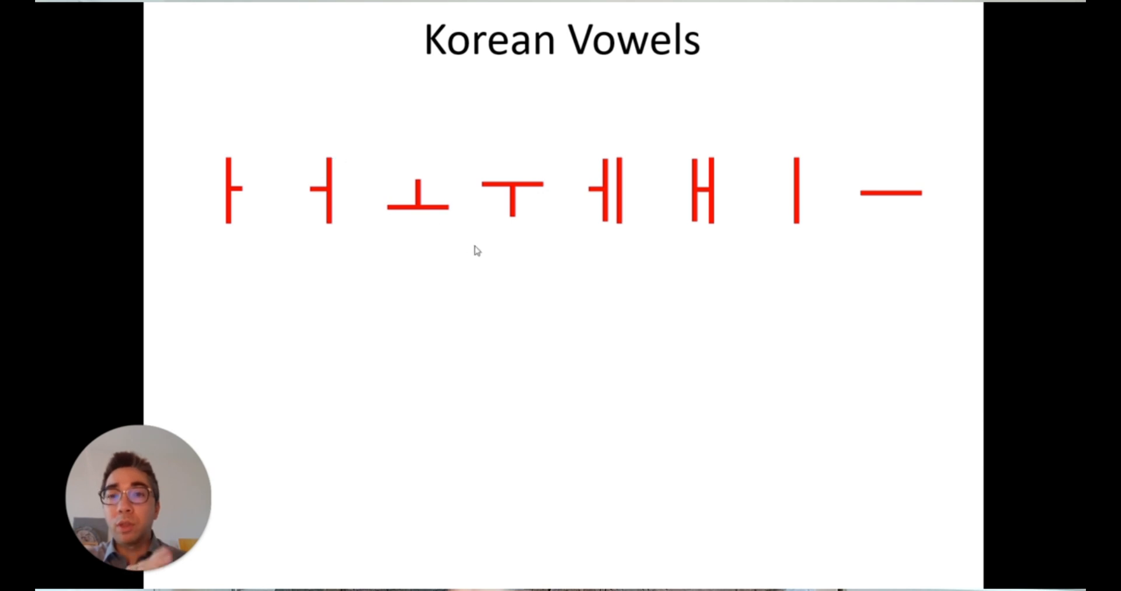
pyautogui.moveTo(532, 226)
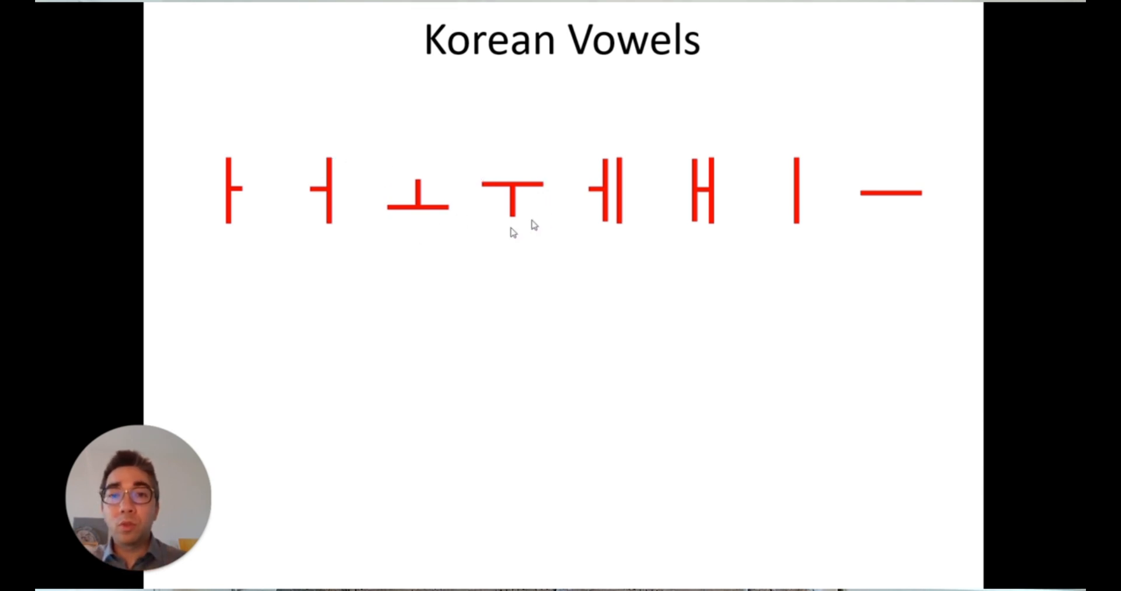
pyautogui.moveTo(481, 183)
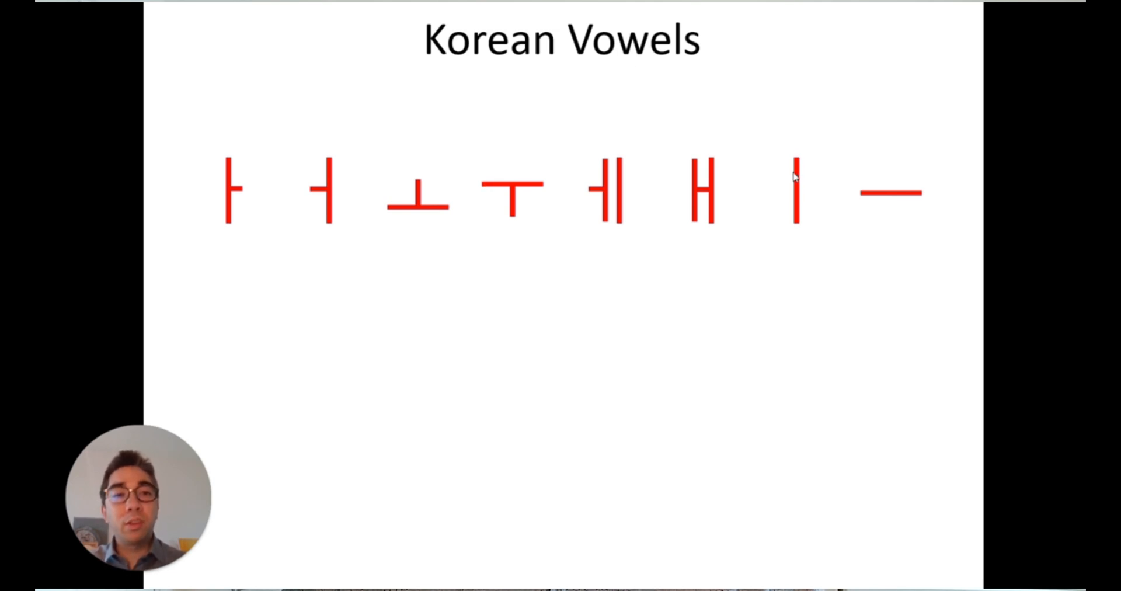
pyautogui.moveTo(942, 190)
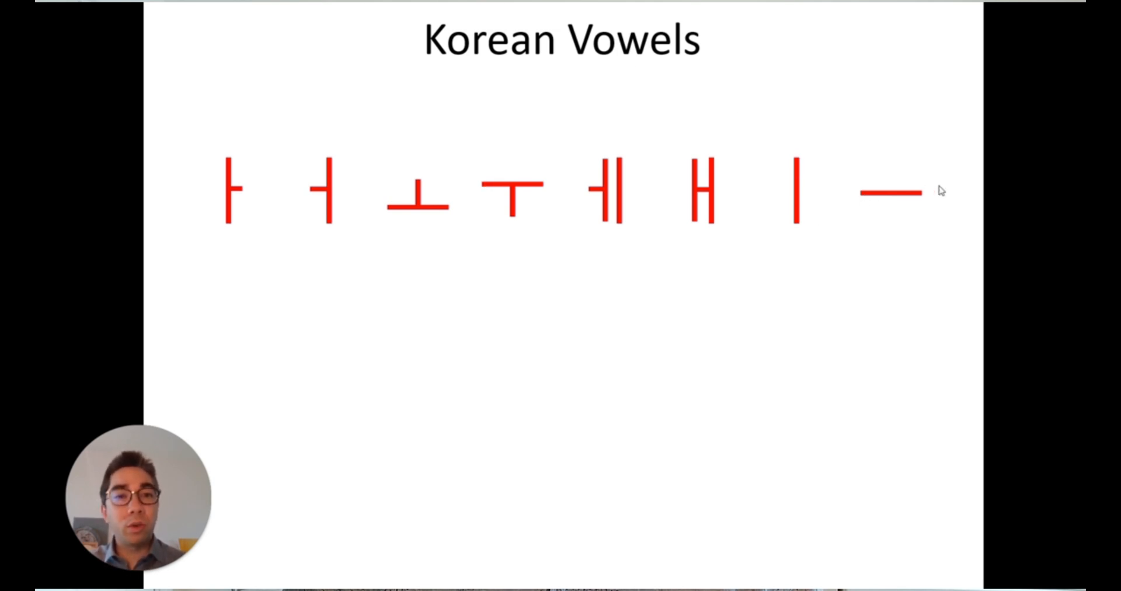